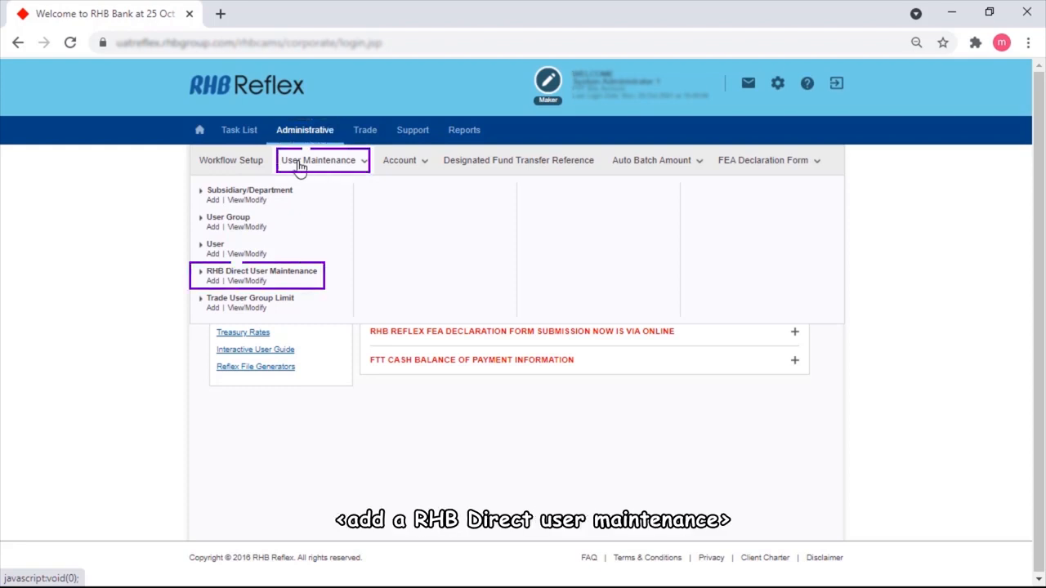
# Step: Add RHB Direct user maker1 with channel SQLAccount, subsidiary S1 and PDPA acceptance ticked
pyautogui.click(213, 281)
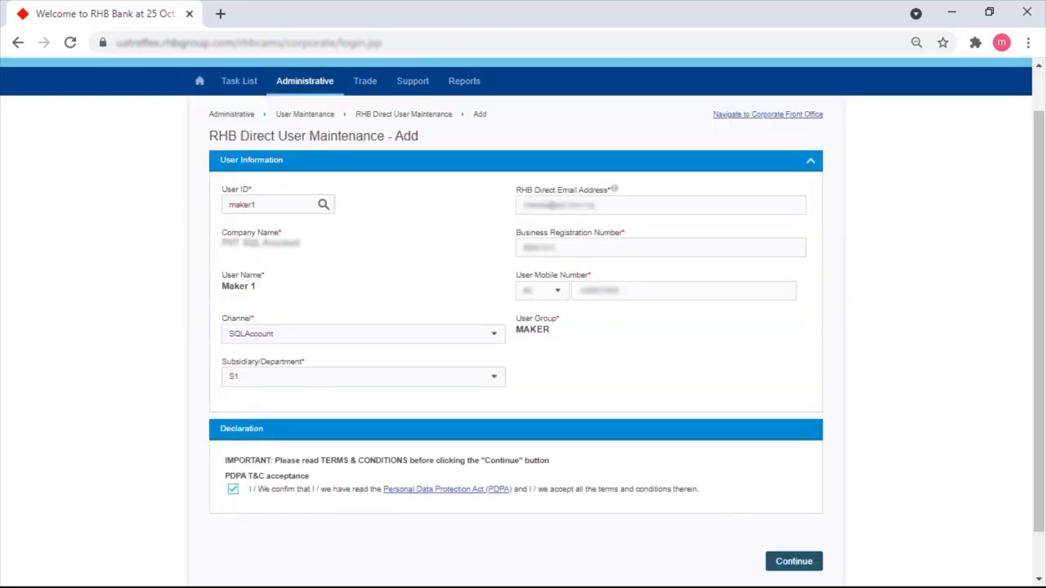
pyautogui.click(363, 333)
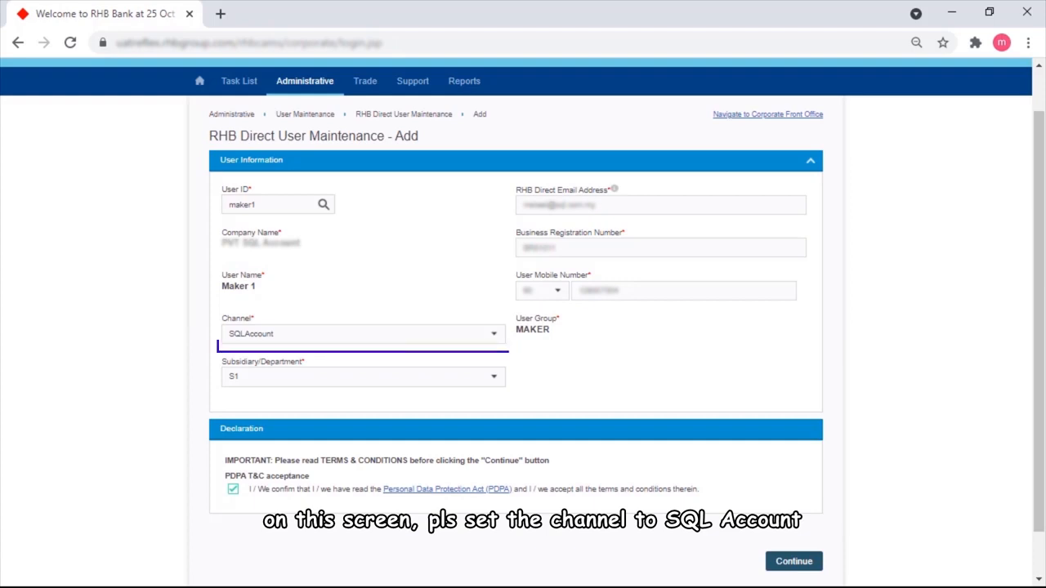
pyautogui.click(363, 333)
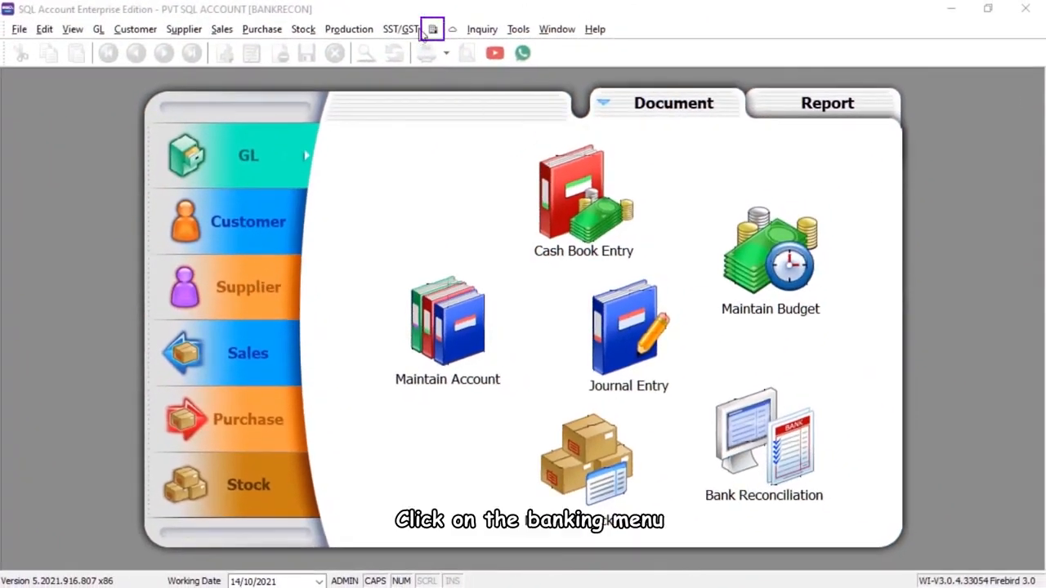
# Step: Acknowledge the RHB Reflex linking prerequisites and enter company name PVT SQL ACCOUNT for the link
pyautogui.click(431, 29)
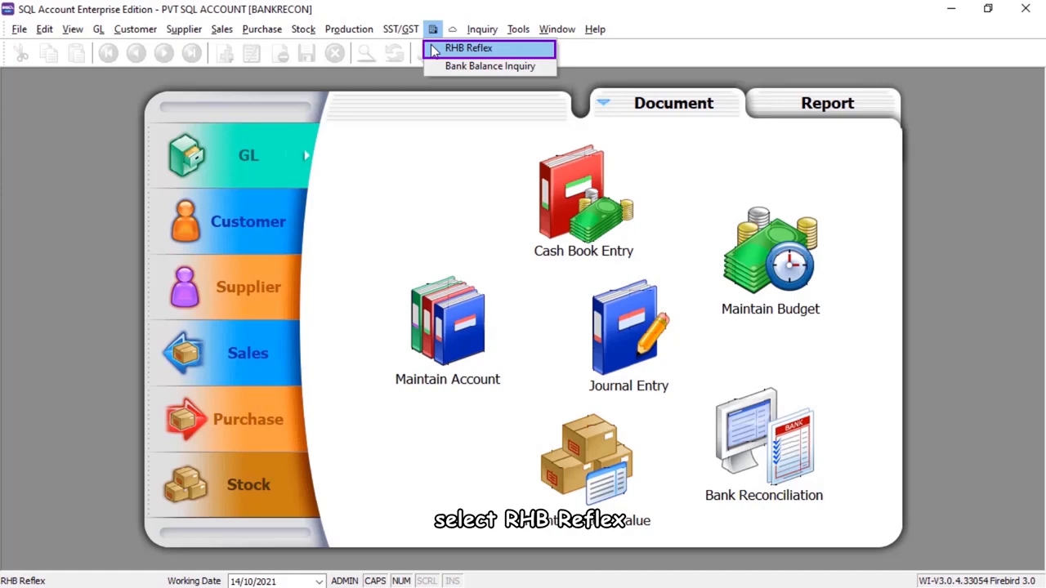
pyautogui.click(467, 47)
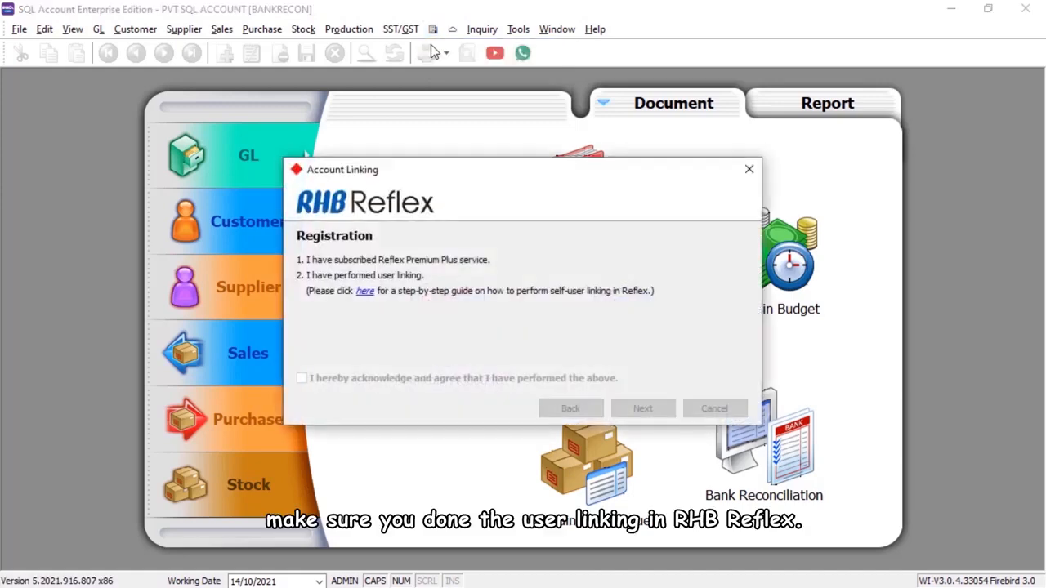
pyautogui.click(364, 291)
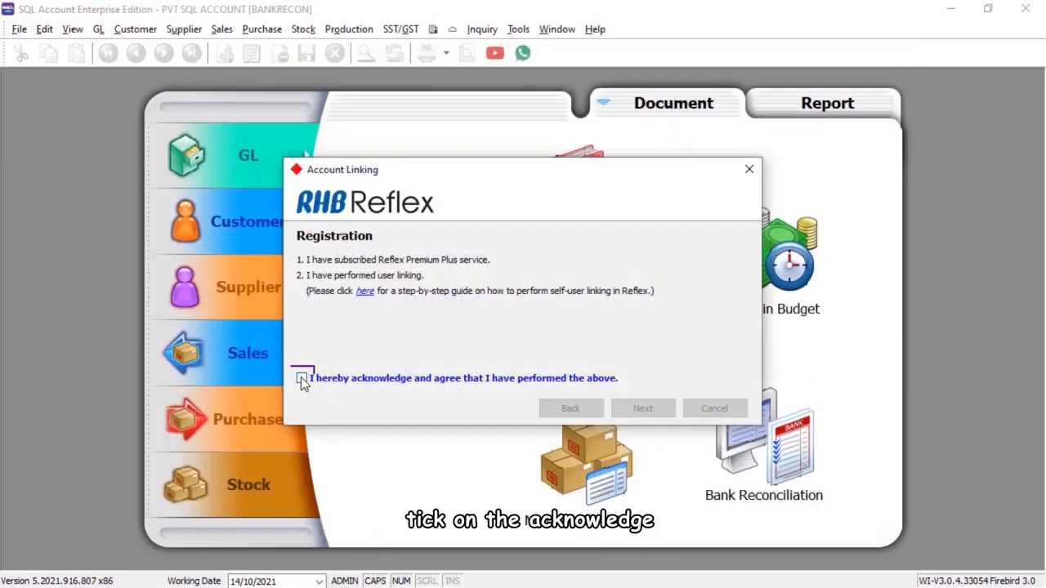
pyautogui.click(301, 378)
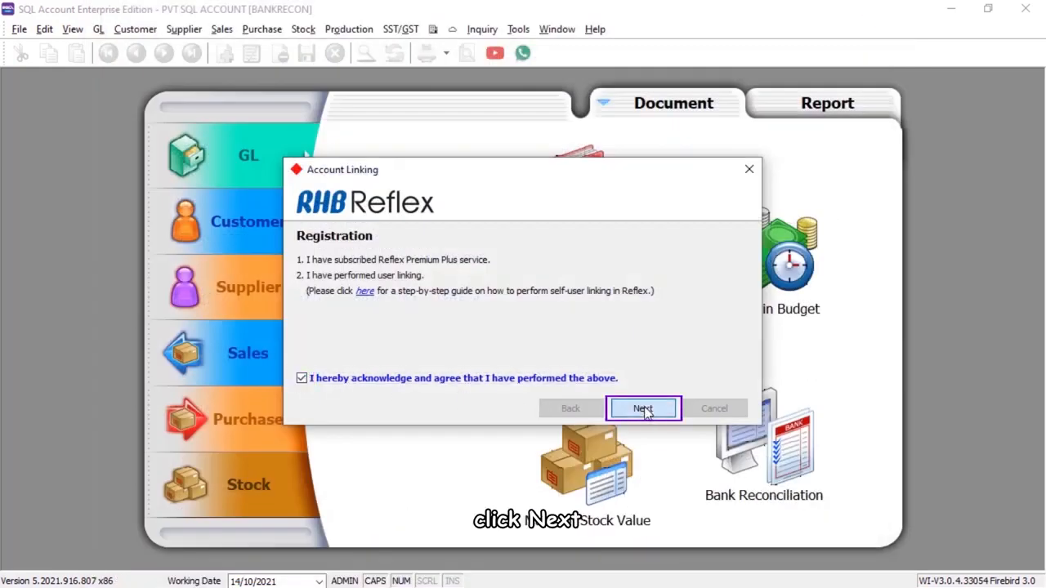
pyautogui.click(643, 408)
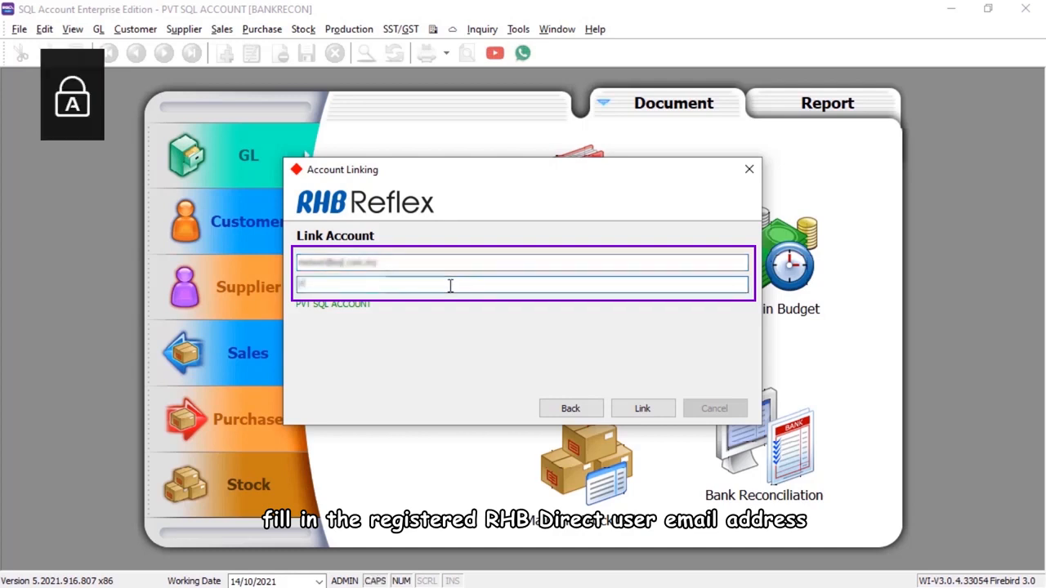
pyautogui.write('PVT SQL ACCOUNT')
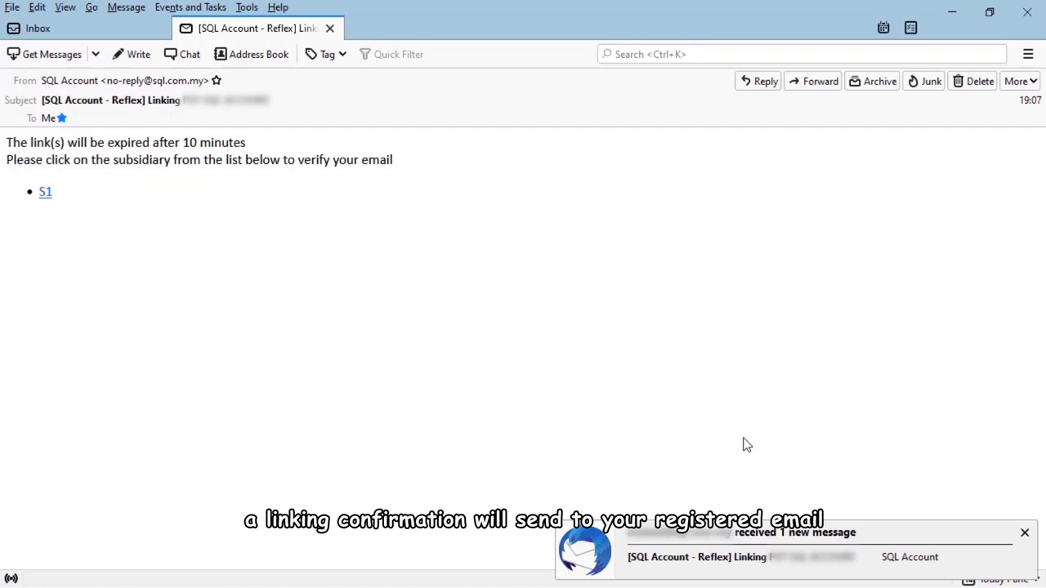
# Step: Follow the S1 subsidiary verification link in the Thunderbird linking email
pyautogui.click(46, 191)
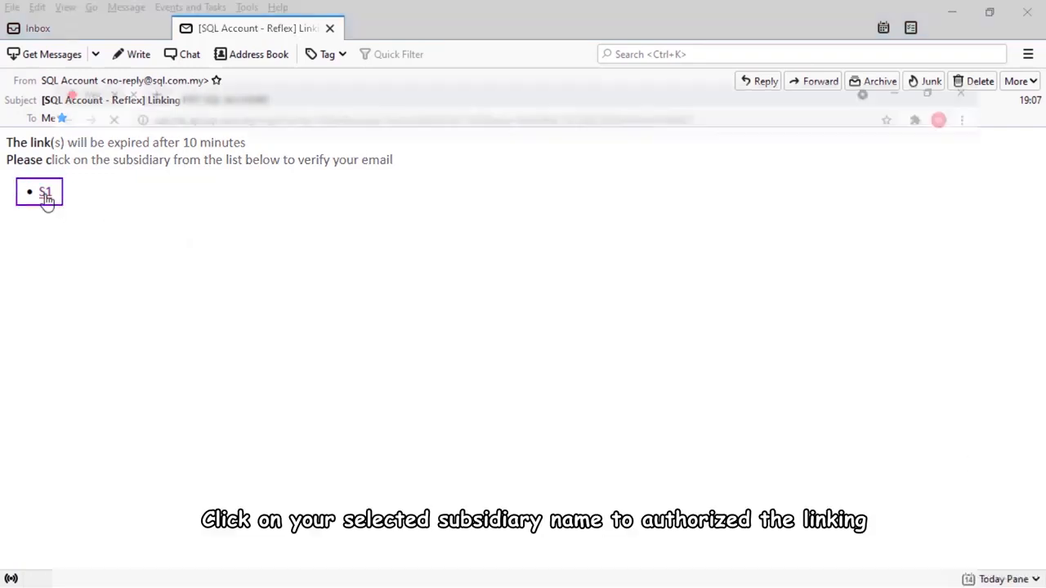
pyautogui.click(46, 191)
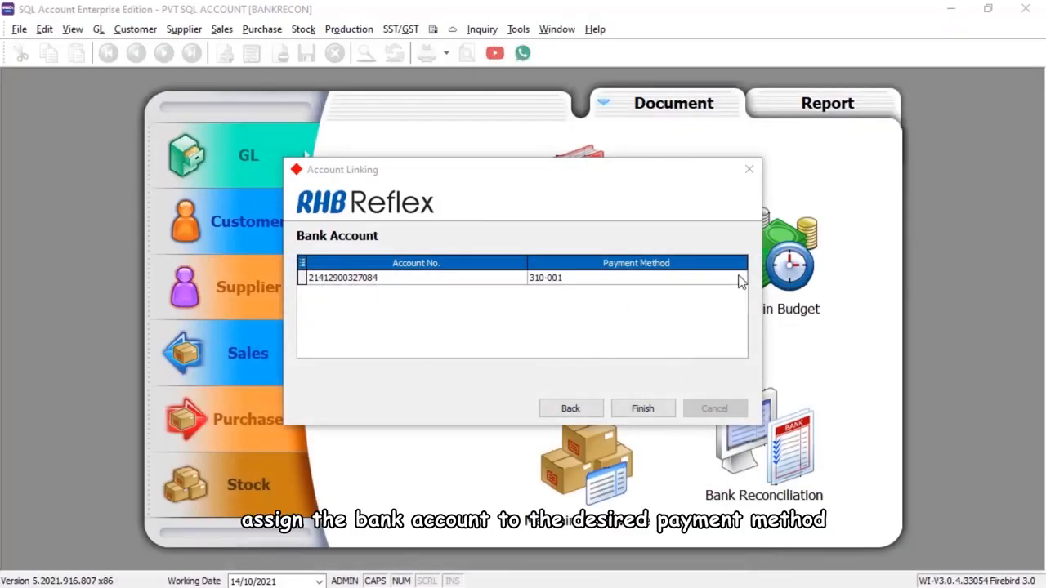
# Step: Finish linking RHB Reflex with the bank account on payment method 310-001 and confirm success
pyautogui.click(738, 278)
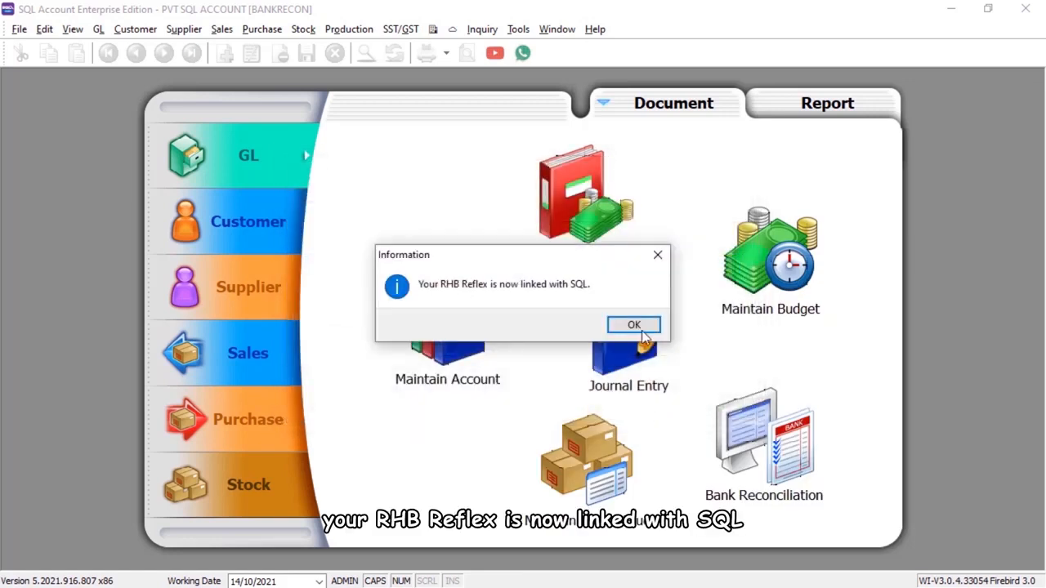
pyautogui.click(634, 324)
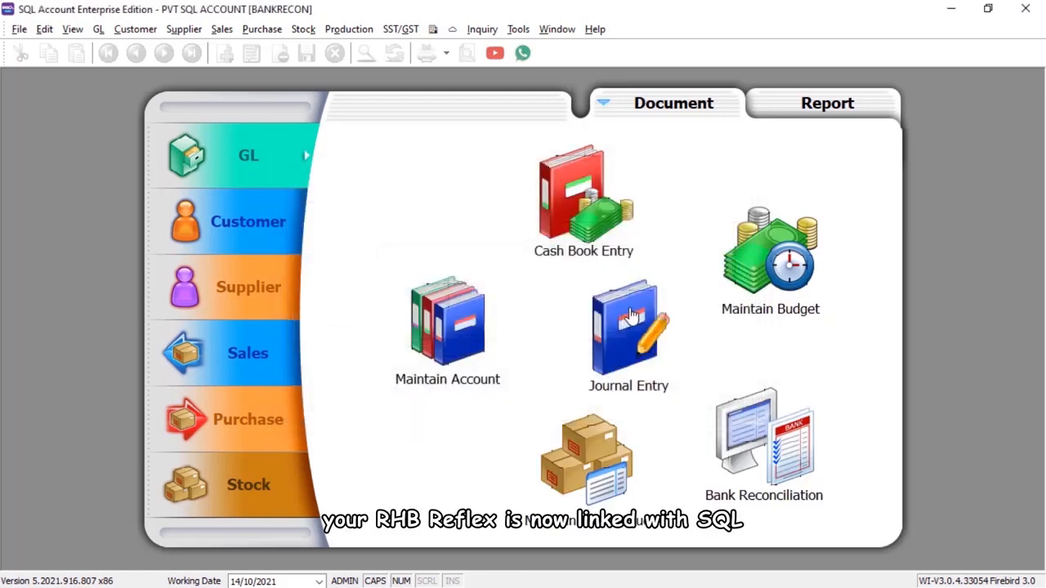
pyautogui.click(183, 30)
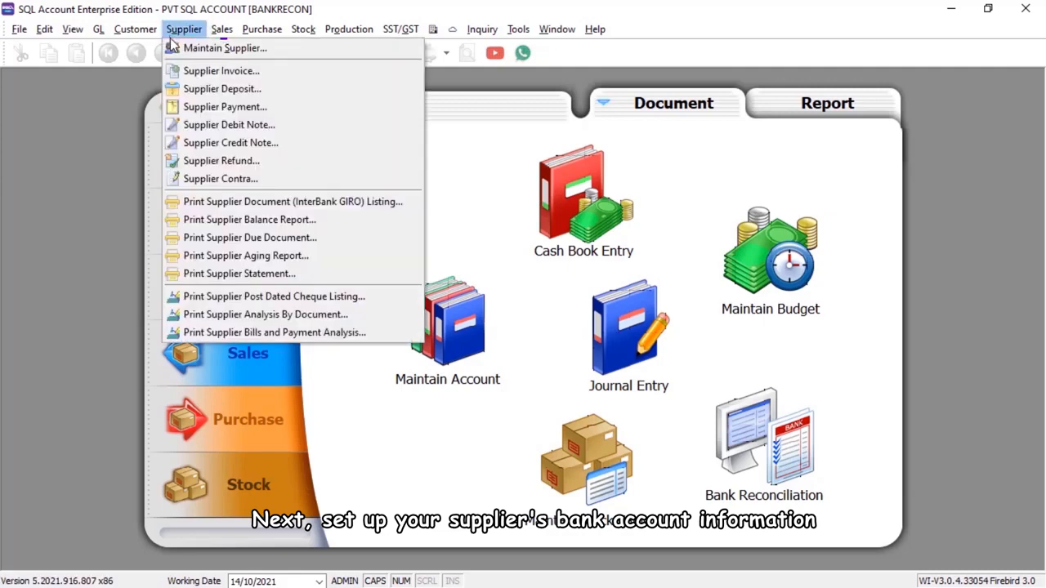
# Step: Set EMPIRE FURNITURE's supplier bank accounts to Maybank and start a new Supplier Payment
pyautogui.click(226, 47)
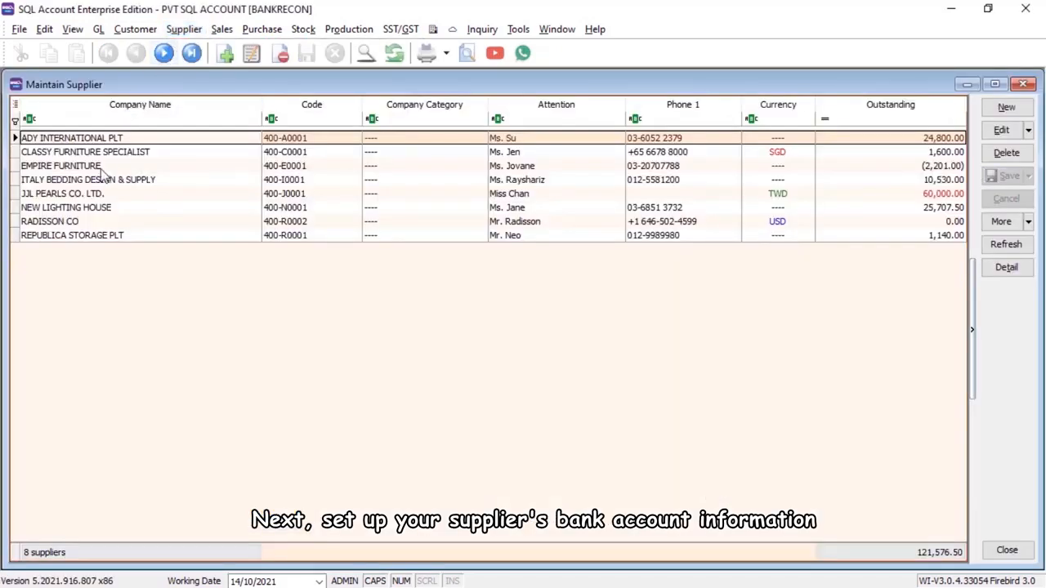
pyautogui.doubleClick(61, 166)
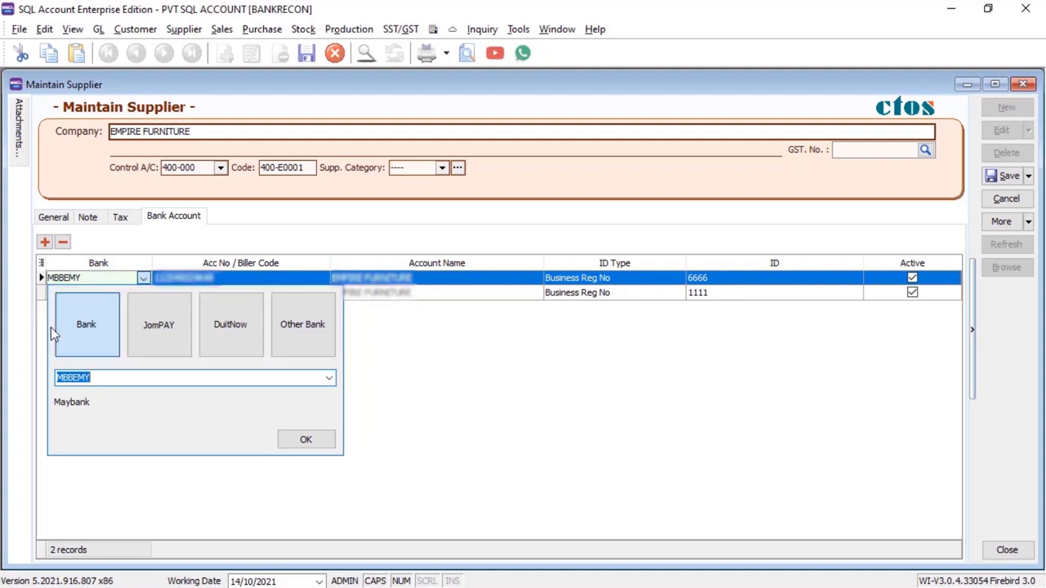
pyautogui.click(305, 438)
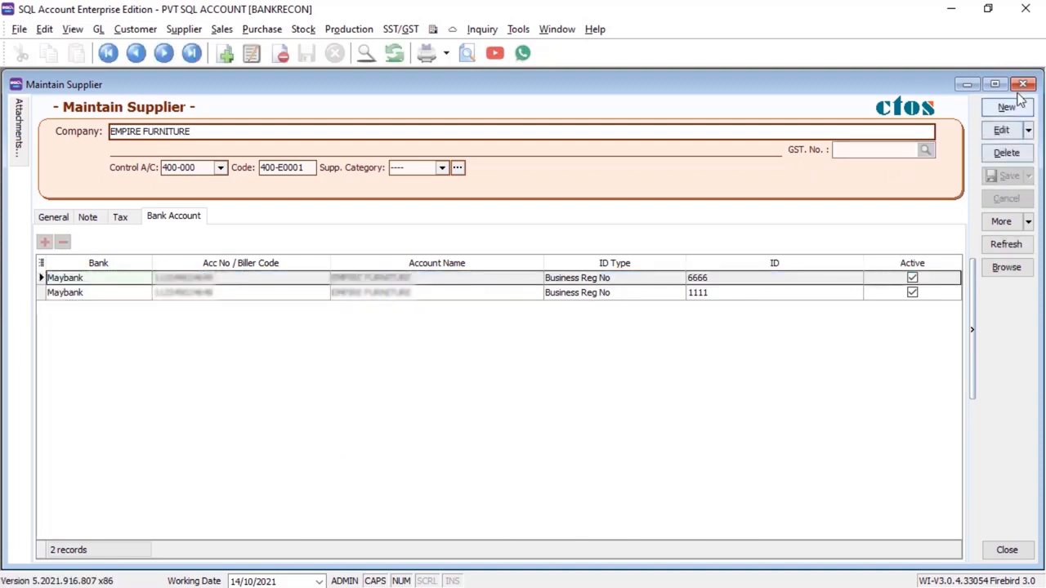
pyautogui.click(1023, 85)
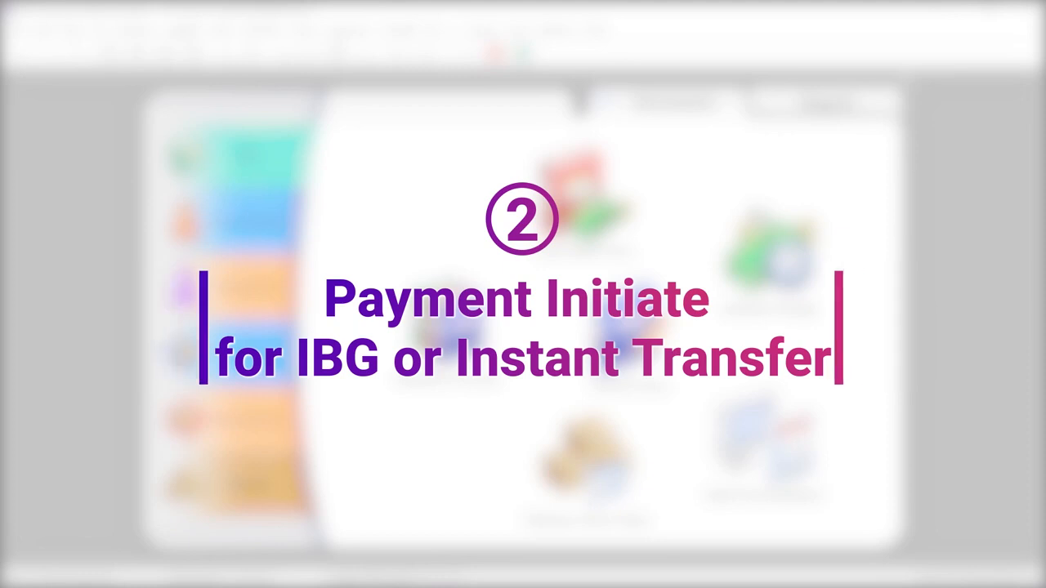
pyautogui.click(183, 30)
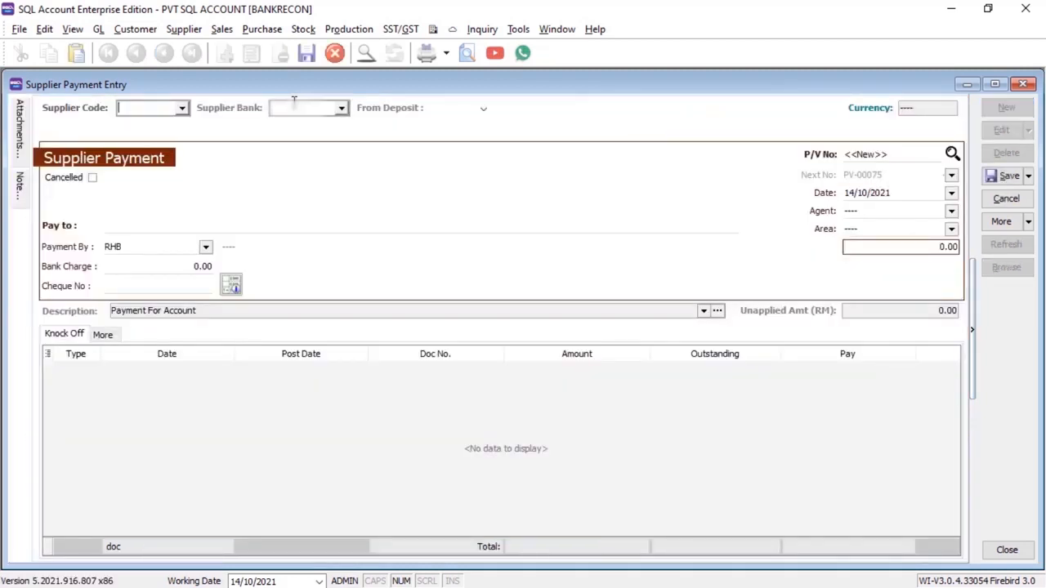
# Step: Save supplier payment PV-00075 of 3,999.00 to EMPIRE FURNITURE without a cheque number
pyautogui.click(181, 108)
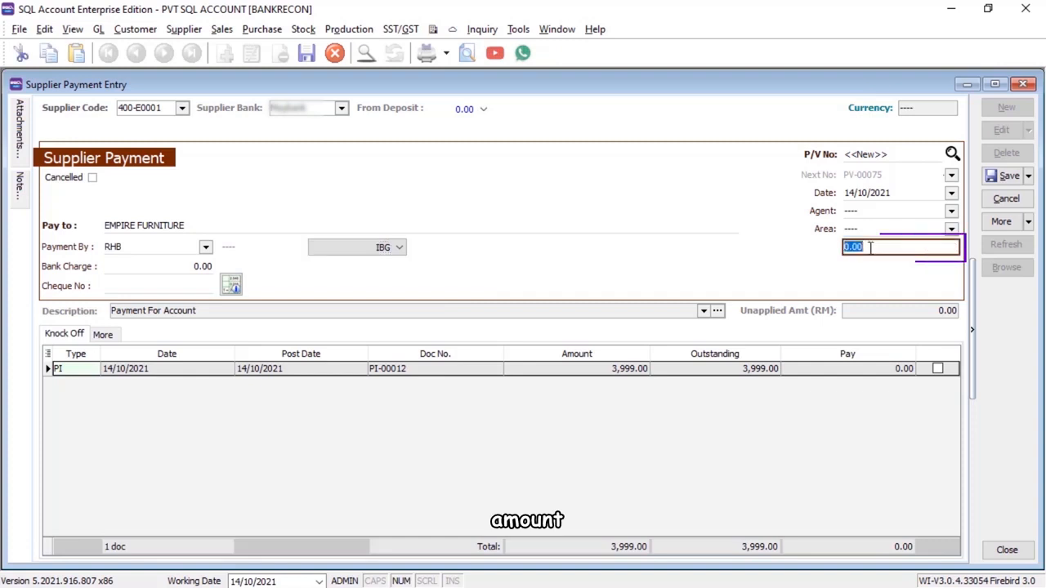
pyautogui.write('3999')
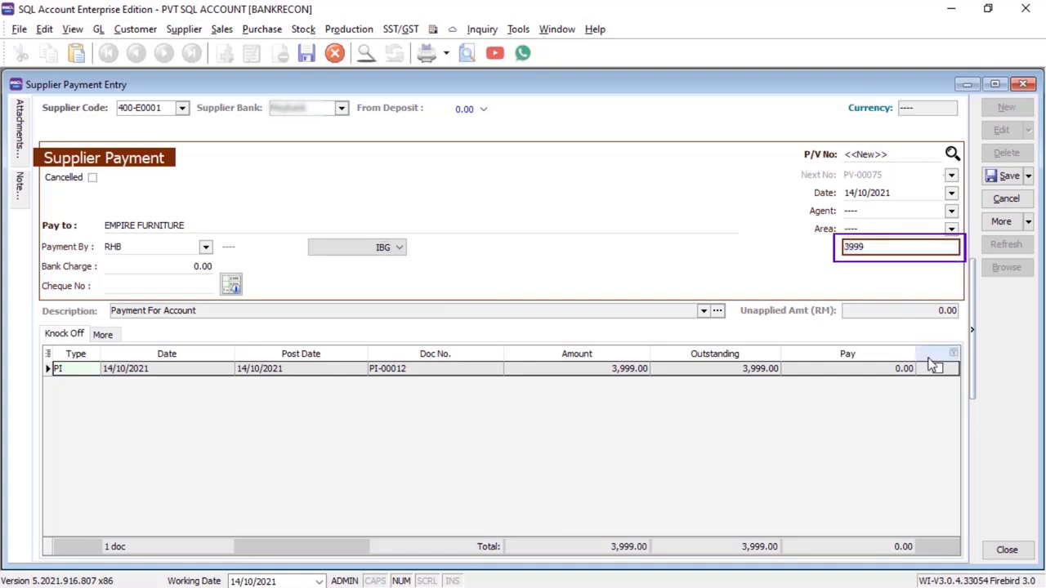
pyautogui.click(1007, 176)
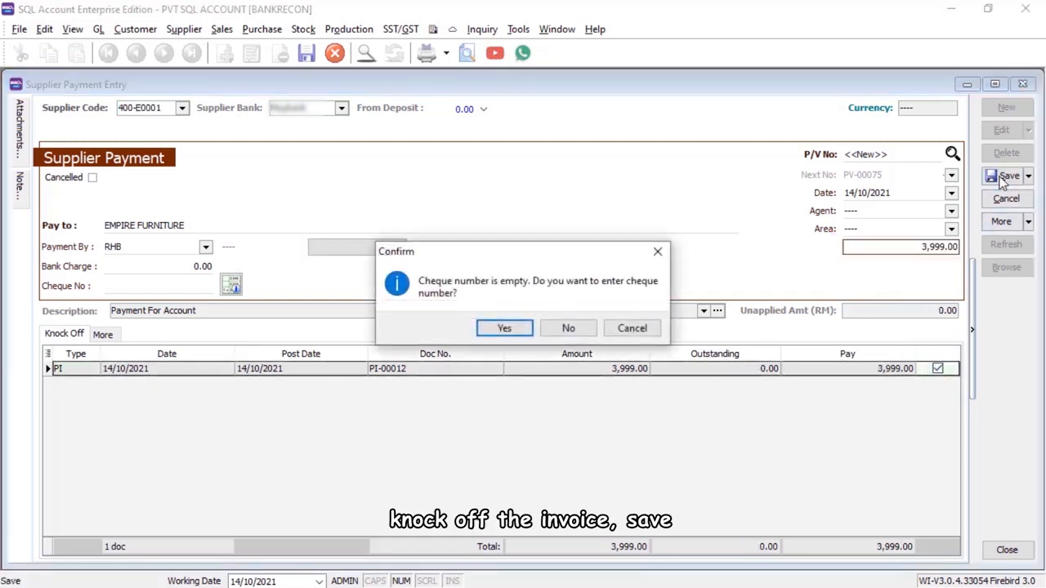
pyautogui.click(569, 327)
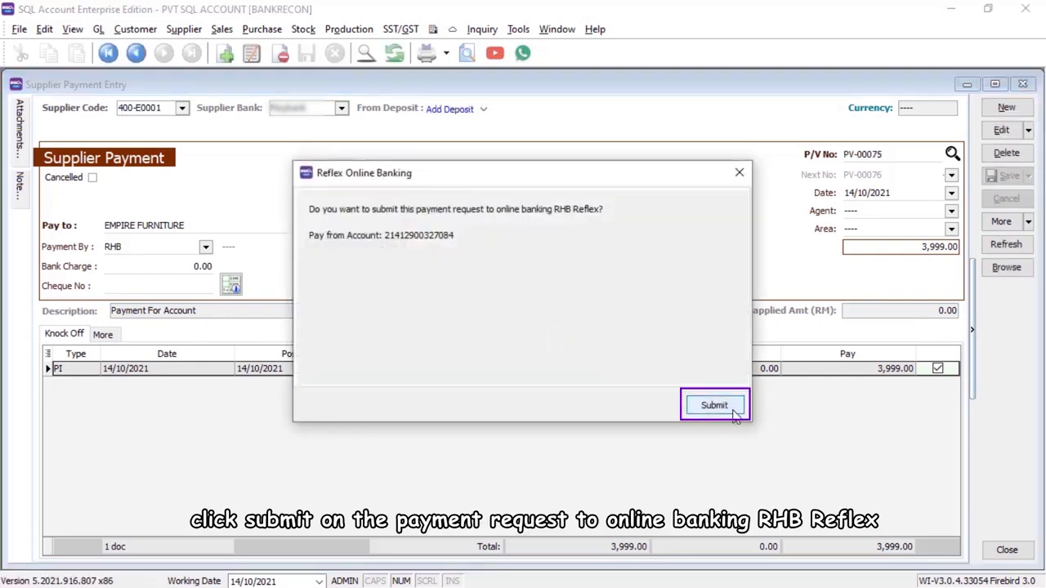
# Step: Submit the payment to RHB Reflex online banking with the ADMIN password
pyautogui.click(712, 406)
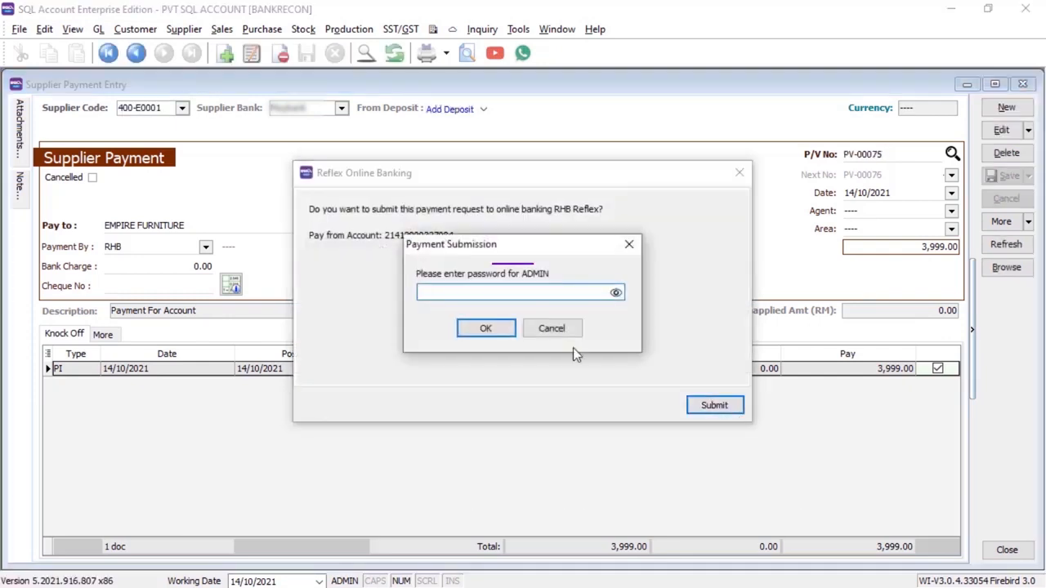
pyautogui.write('•••••')
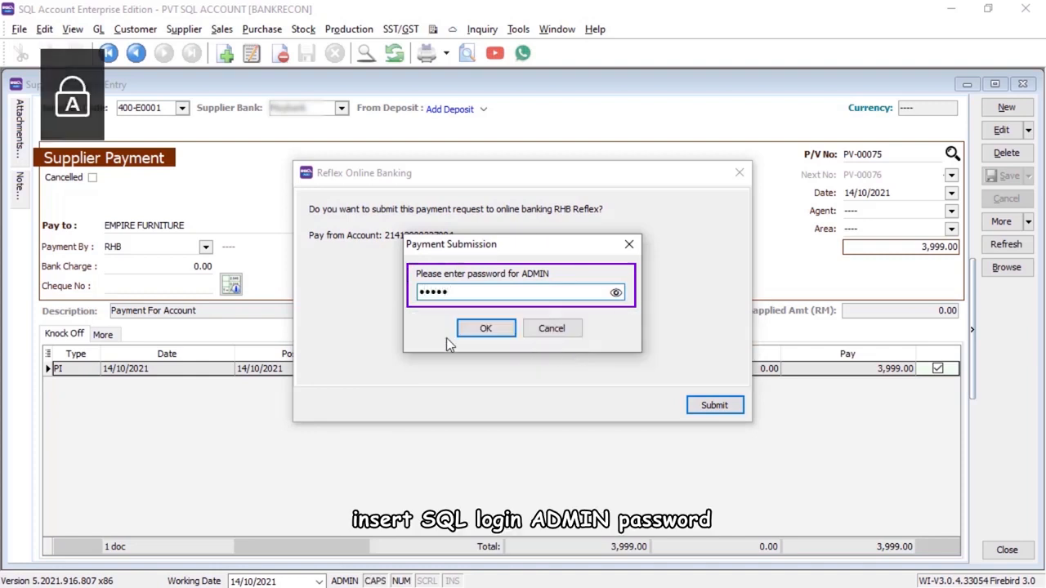
pyautogui.click(486, 327)
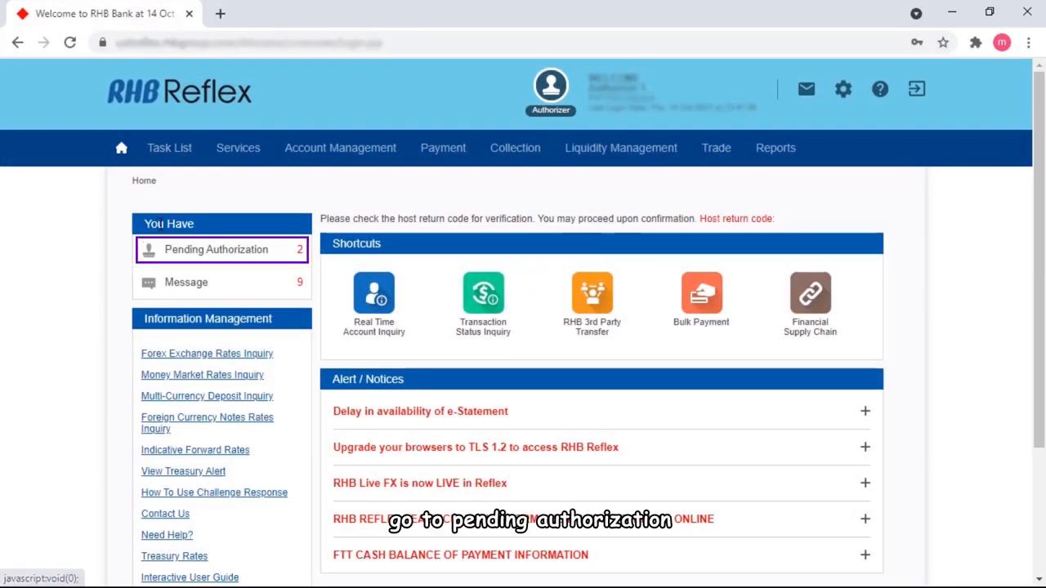
# Step: Select the pending RM 3,999.00 Inter Bank - IBG payment to EMPIRE FURNITURE for authorization
pyautogui.click(216, 248)
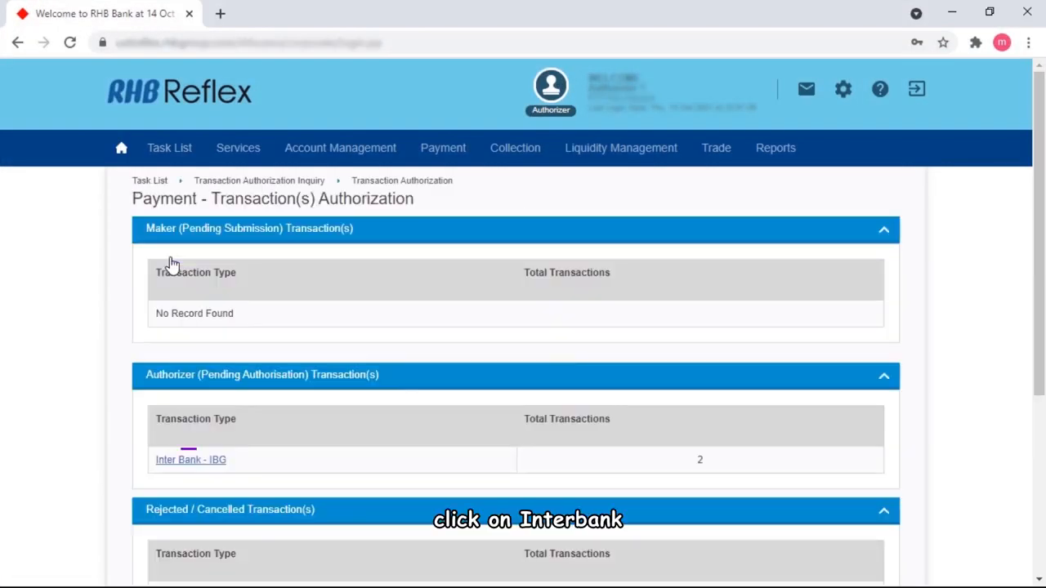
pyautogui.click(190, 459)
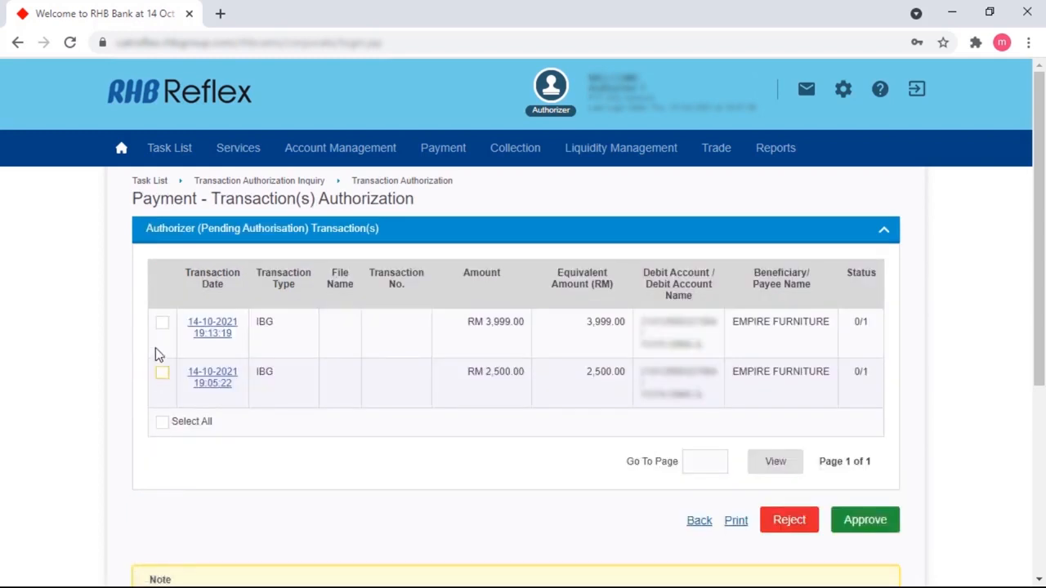
pyautogui.click(162, 322)
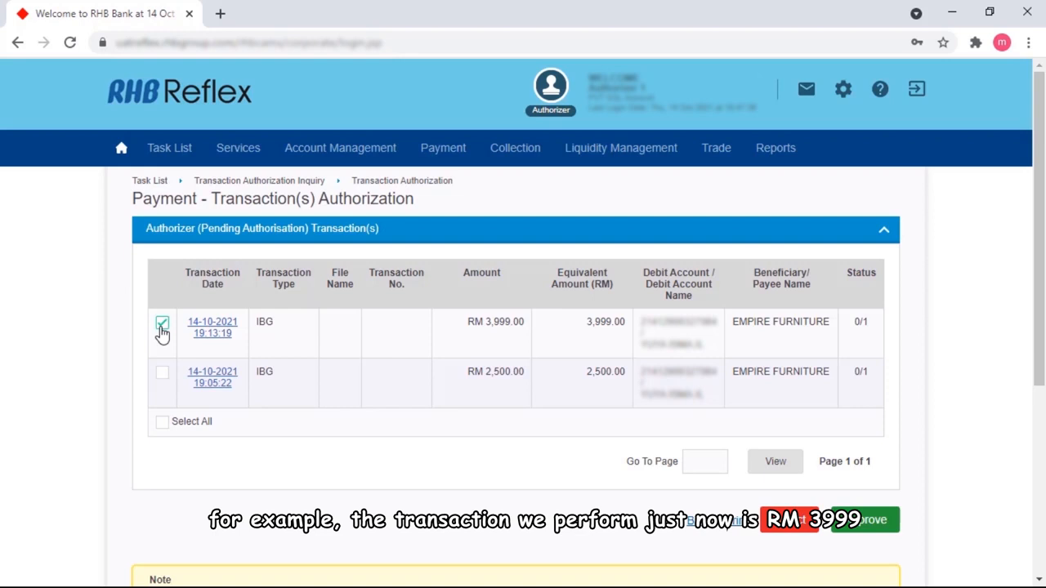
pyautogui.click(494, 320)
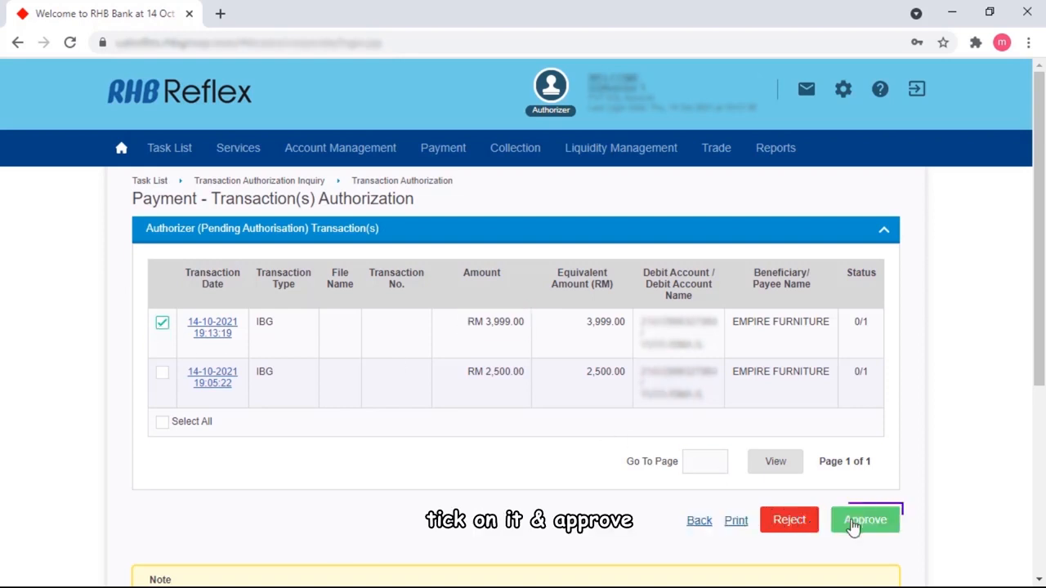
# Step: Approve the payment with the token so Reflex reports it Successful
pyautogui.click(865, 520)
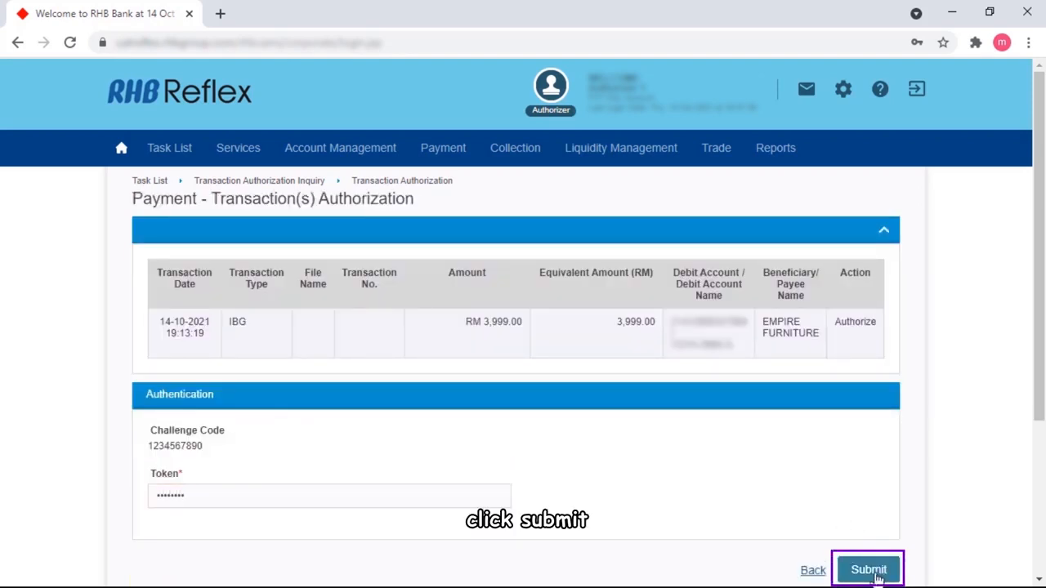
pyautogui.click(868, 569)
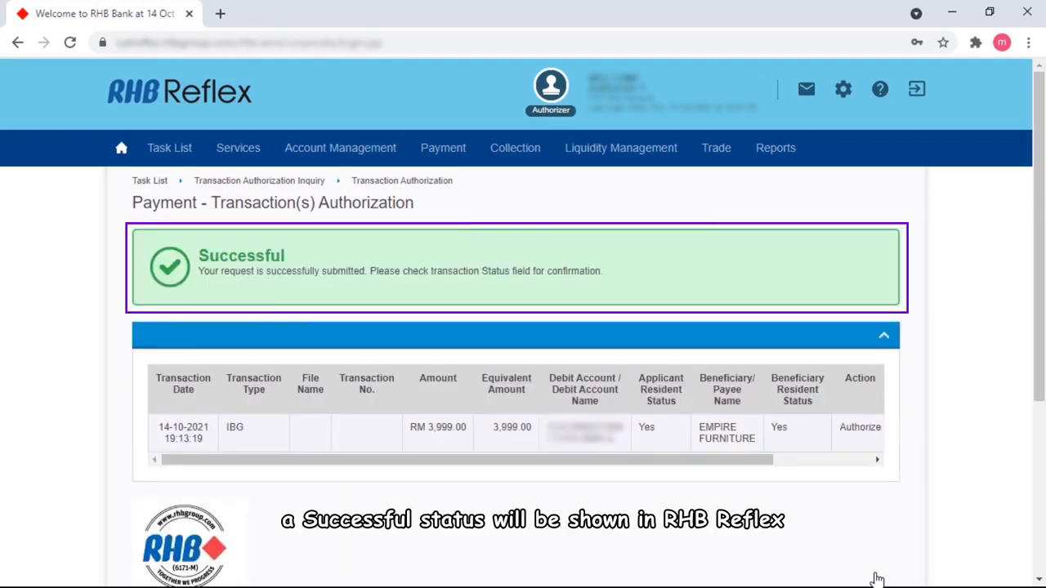
pyautogui.moveTo(870, 101)
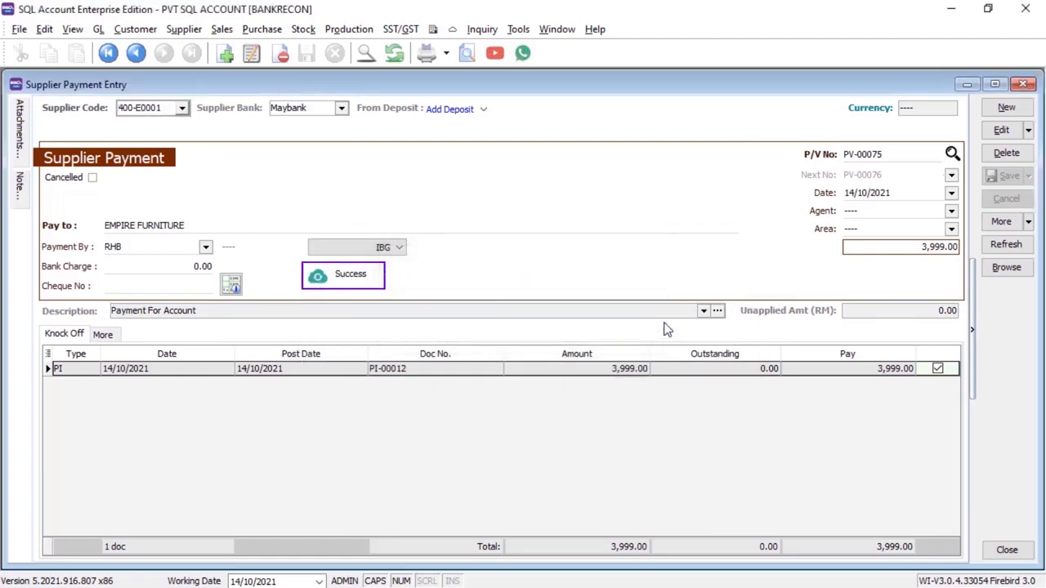
pyautogui.click(98, 29)
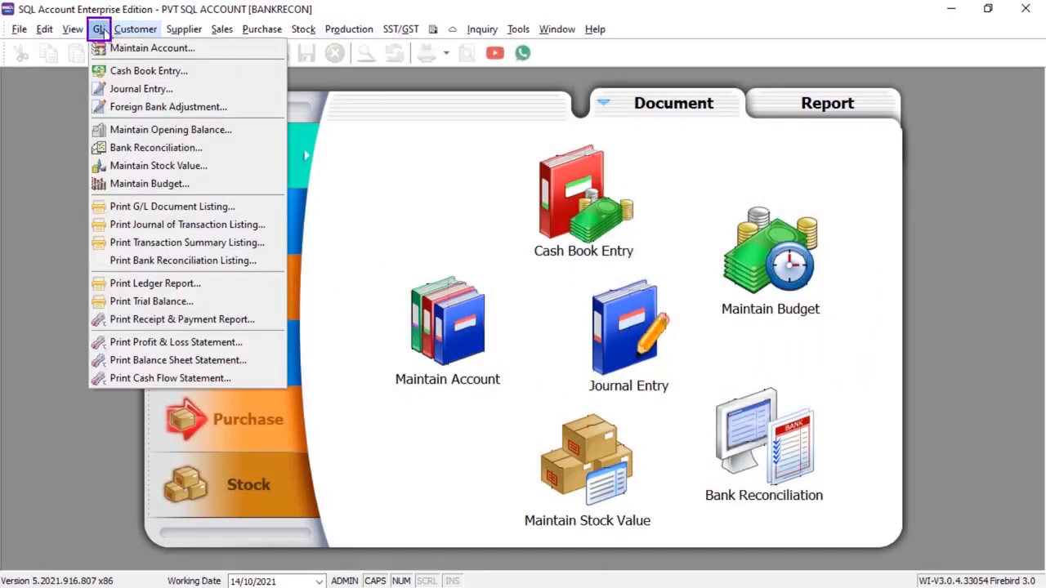
pyautogui.moveTo(155, 147)
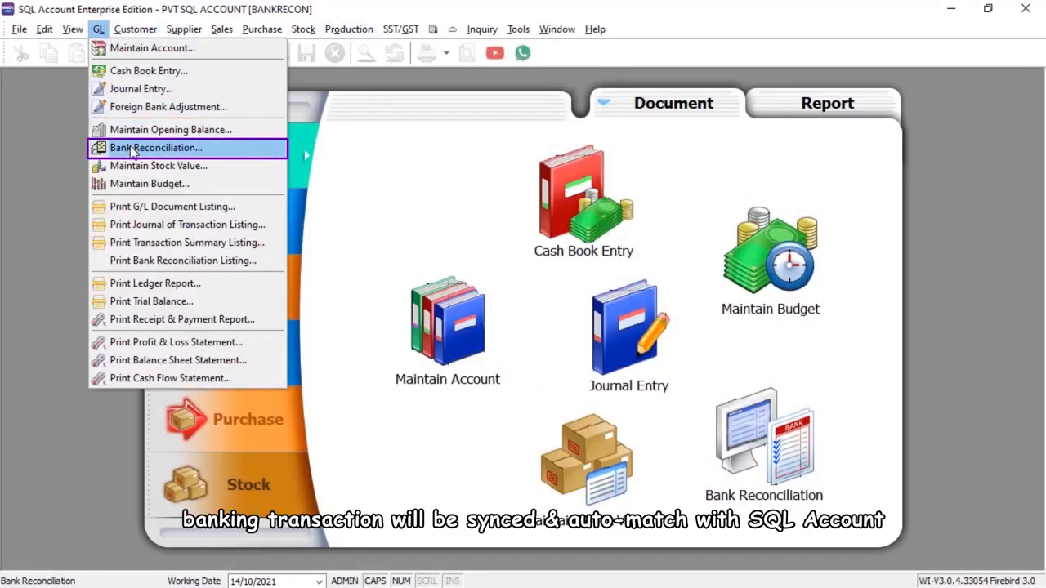
# Step: Reconcile account 310-001 RHB by loading and matching its bank statement
pyautogui.click(155, 147)
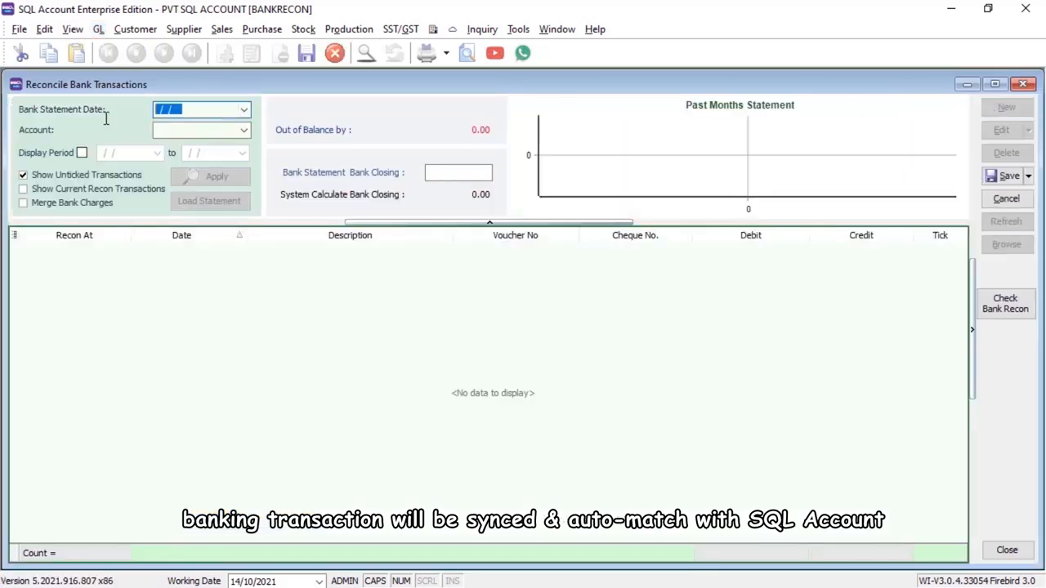
pyautogui.click(242, 131)
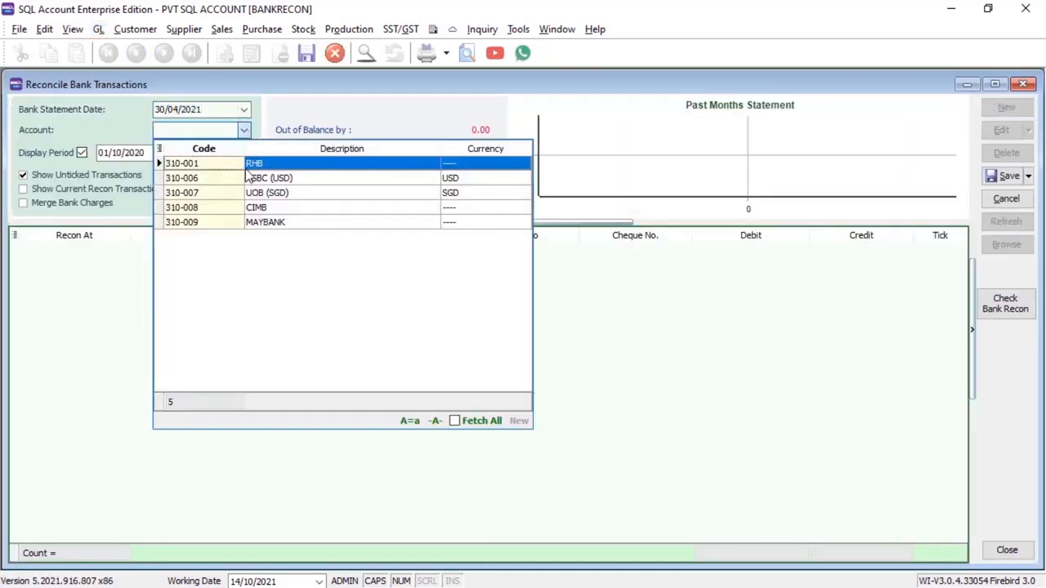
pyautogui.click(255, 163)
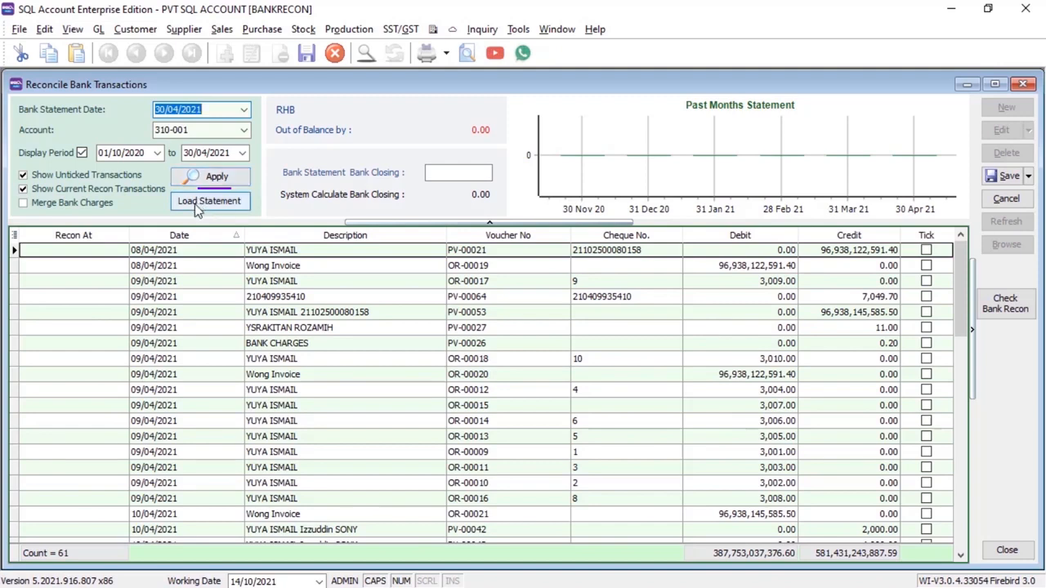
pyautogui.click(209, 199)
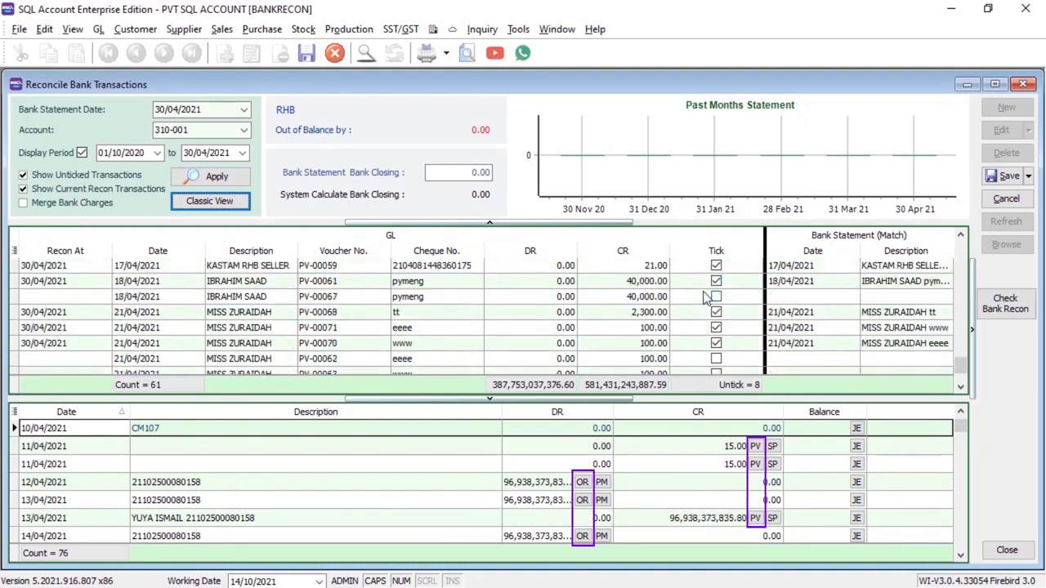
pyautogui.click(1005, 176)
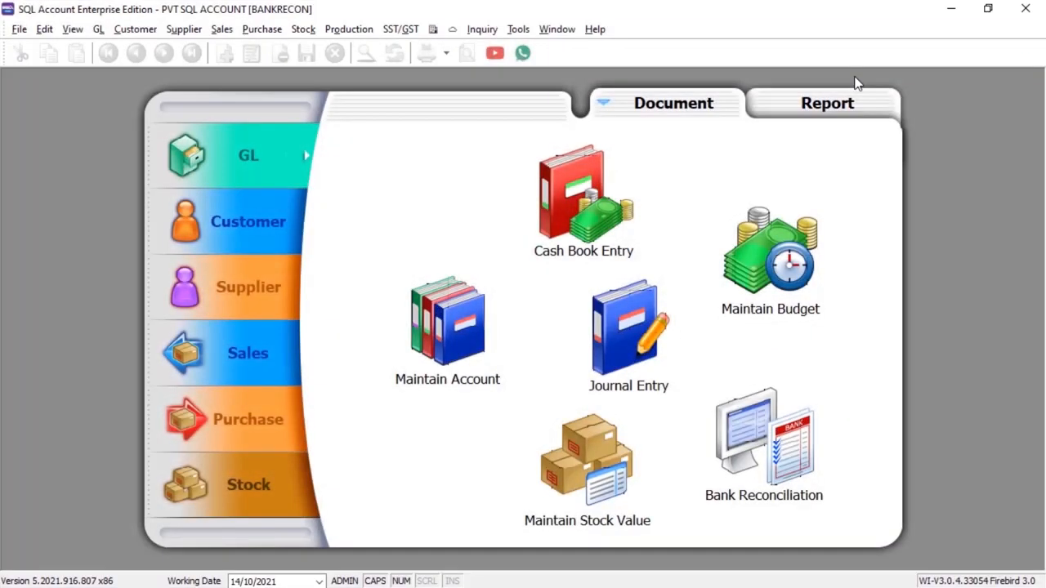
# Step: Show the Bank Balance Inquiry with ledger and available balances
pyautogui.click(433, 29)
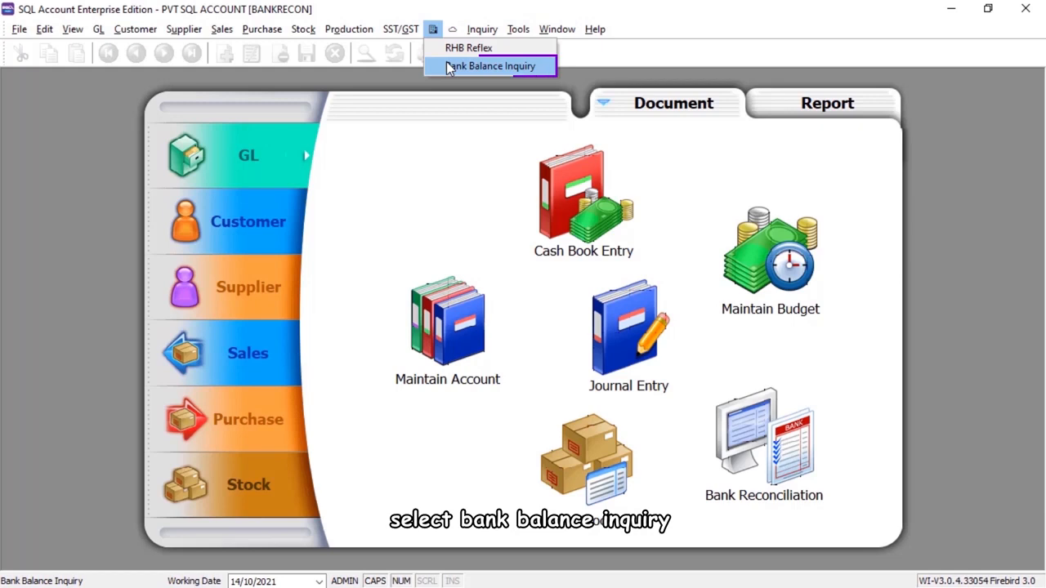
pyautogui.click(491, 65)
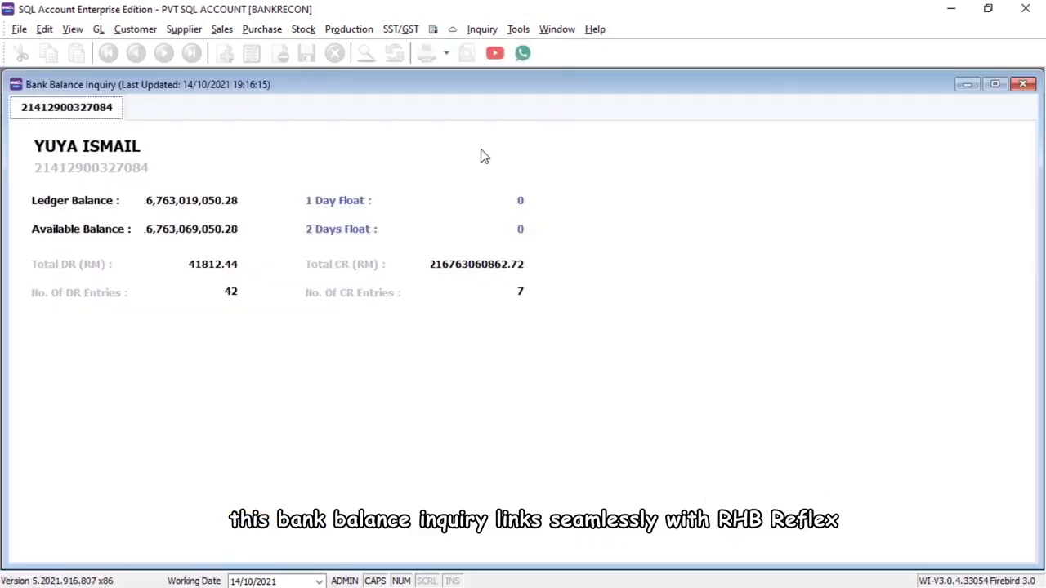